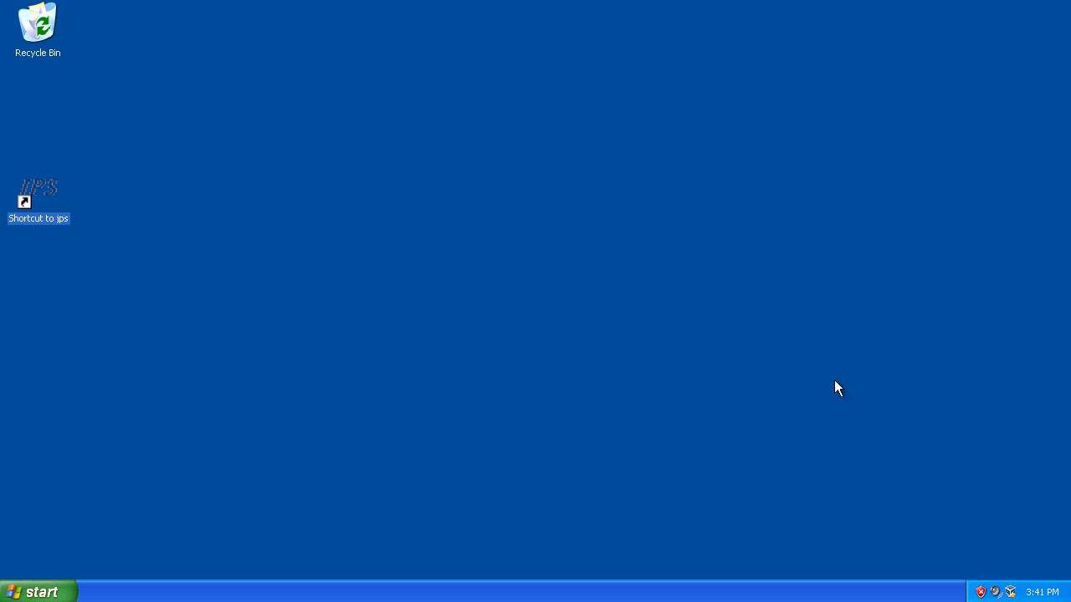
mouse_move(59, 236)
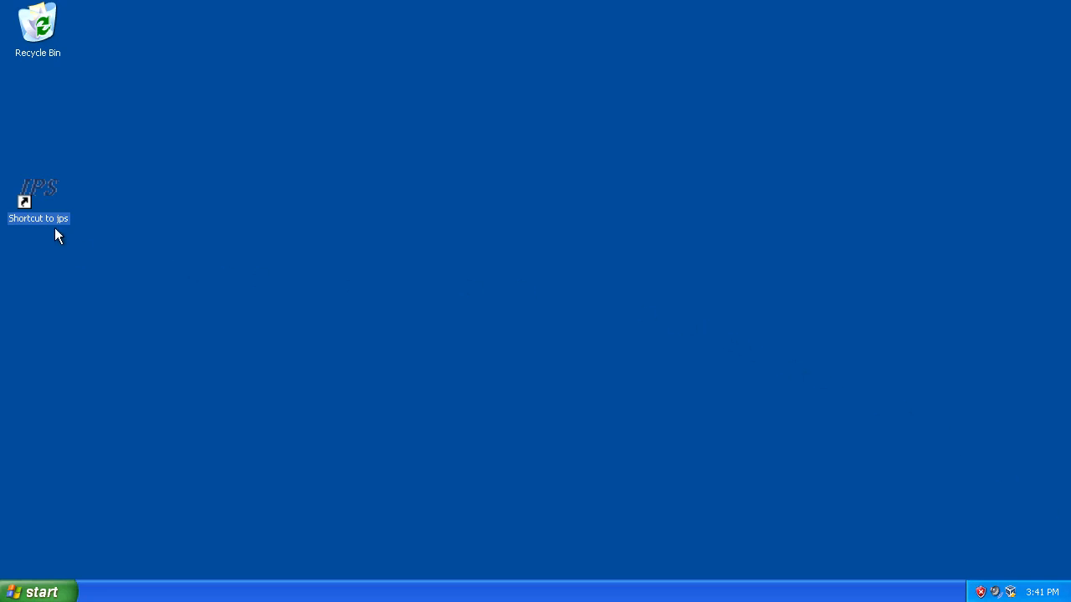
Step: Launch JPS Virus Maker 3.0 from the 'Shortcut to jps' desktop icon
double_click(37, 201)
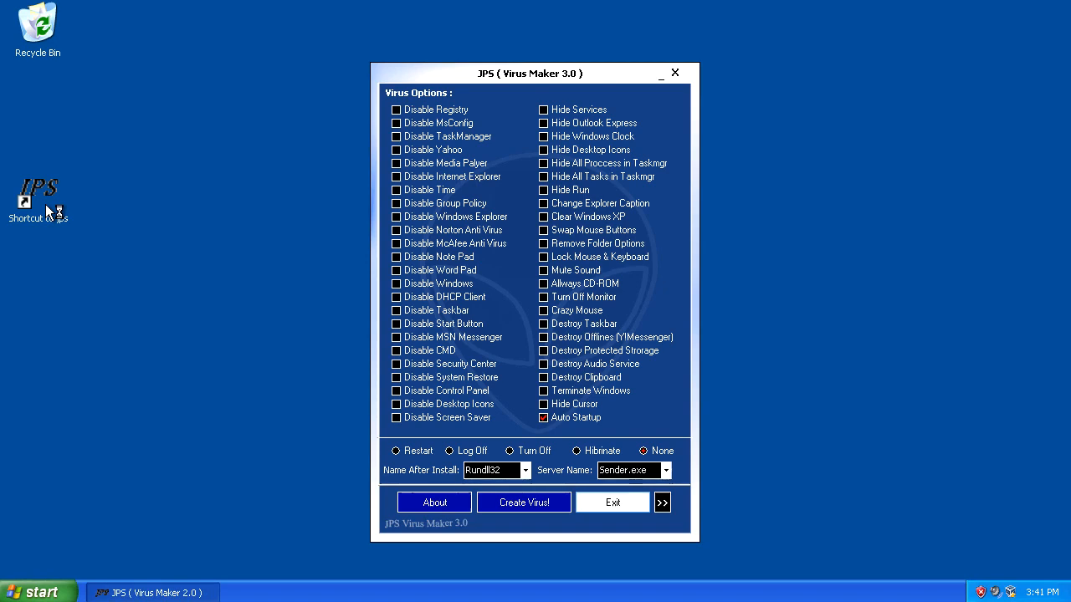
mouse_move(358, 308)
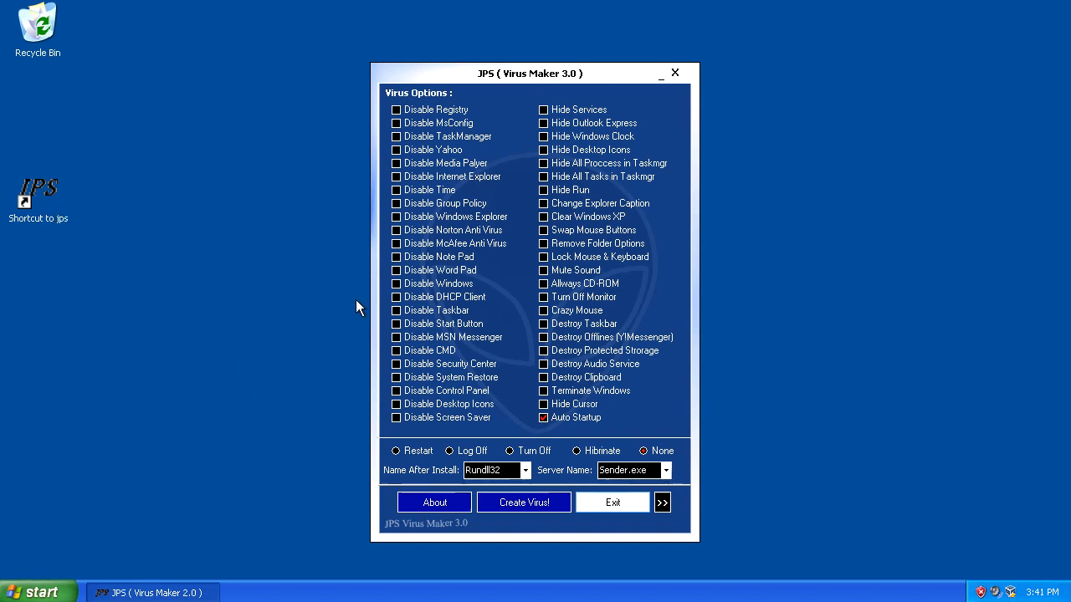
mouse_move(358, 121)
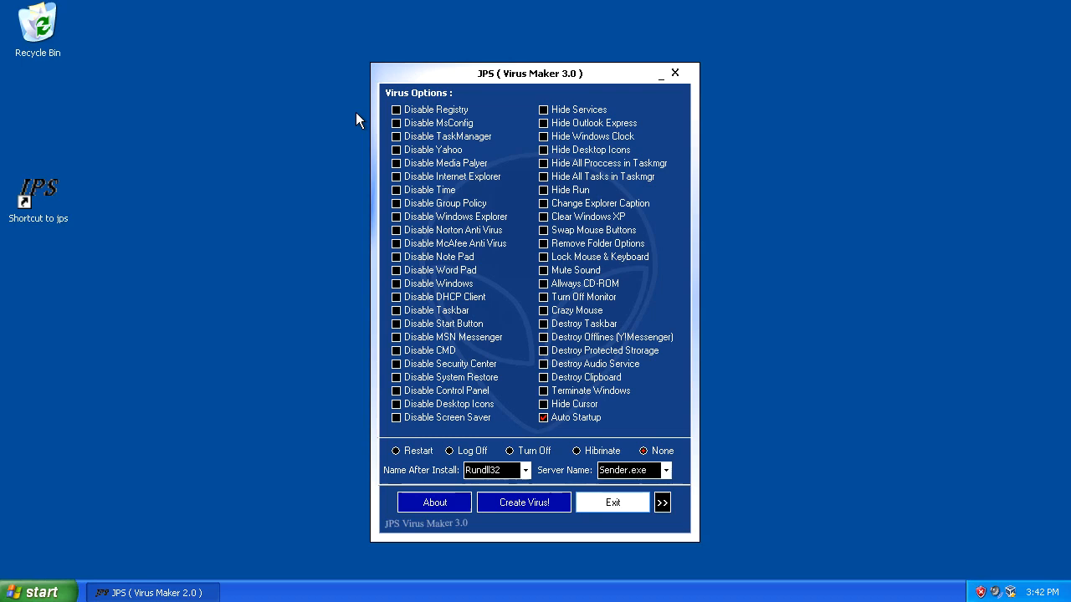
mouse_move(375, 387)
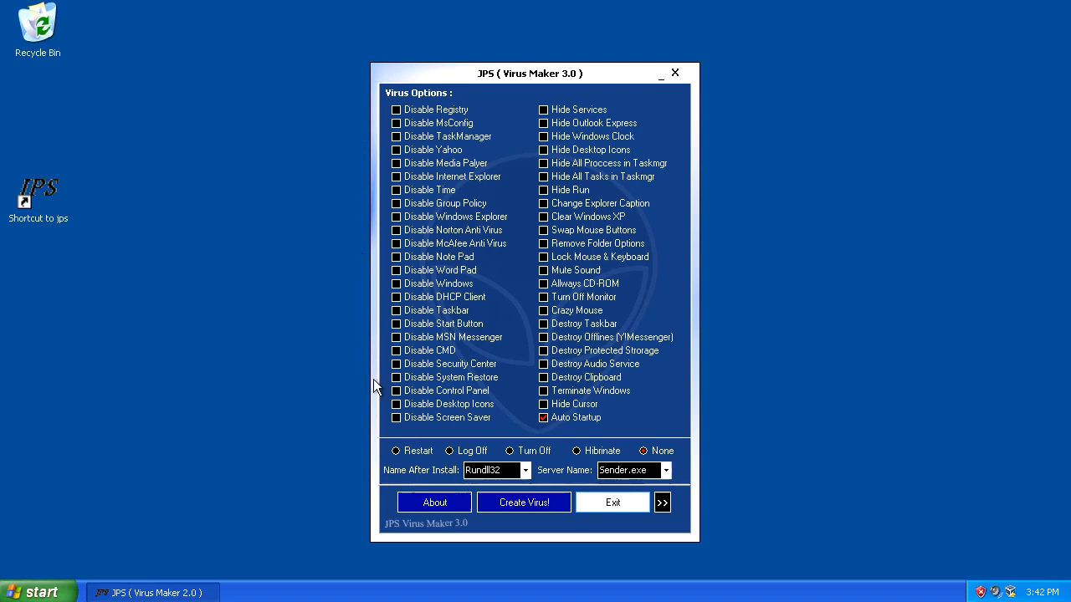
Step: Toggle the System Restore, Control Panel and services options, leave Hide Windows Clock ticked, and advance to page two
left_click(395, 378)
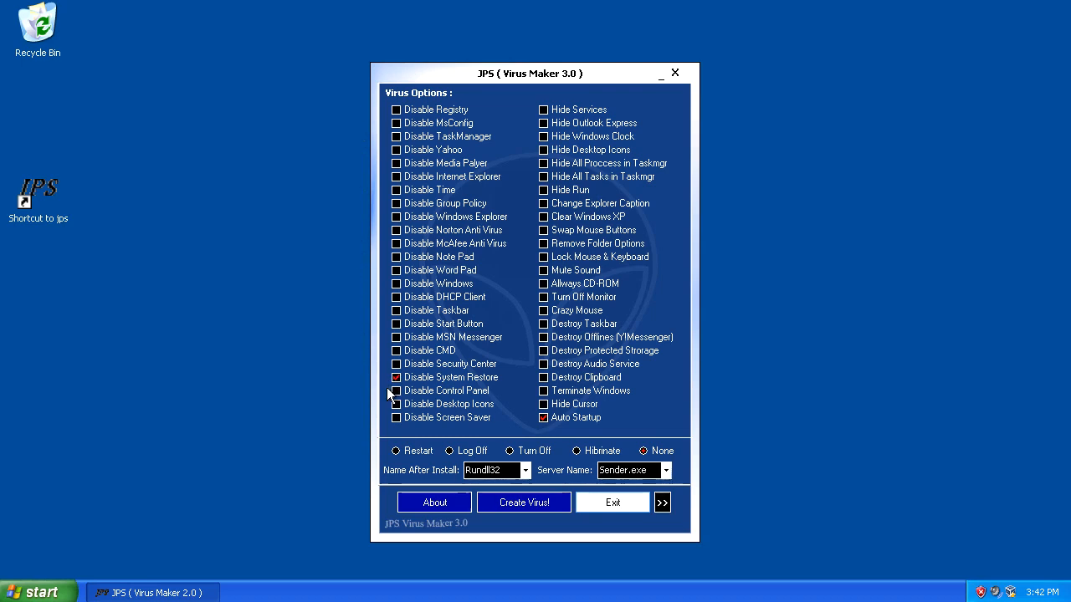
left_click(394, 391)
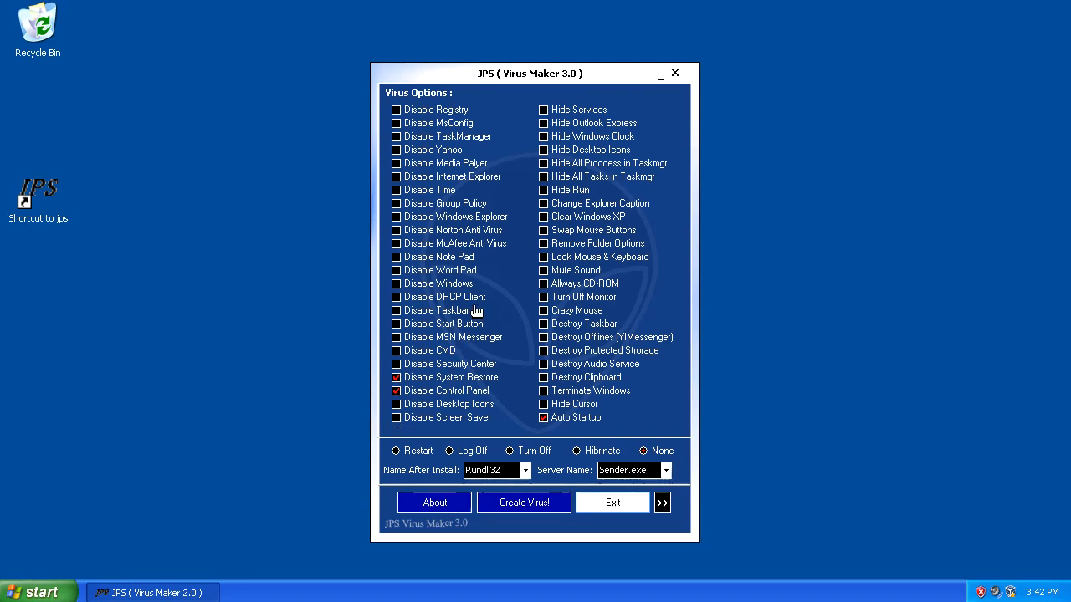
left_click(544, 110)
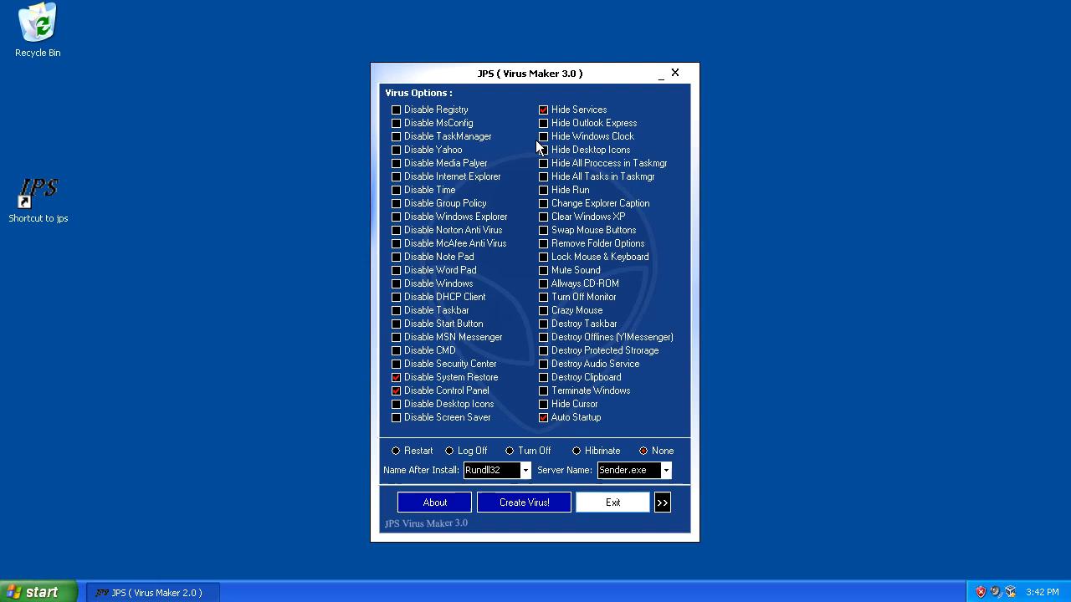
mouse_move(533, 172)
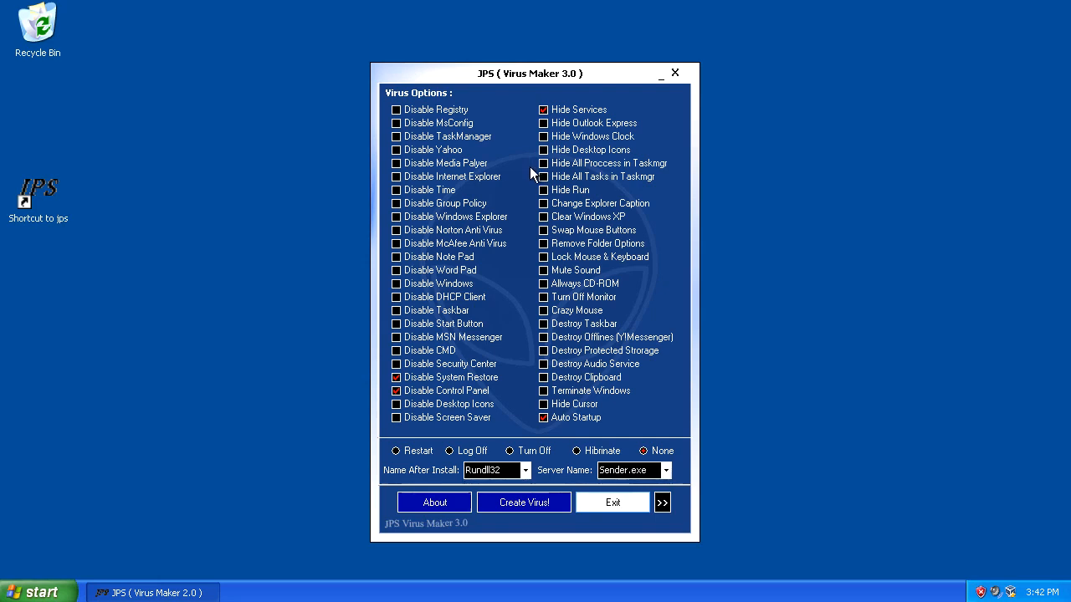
mouse_move(538, 241)
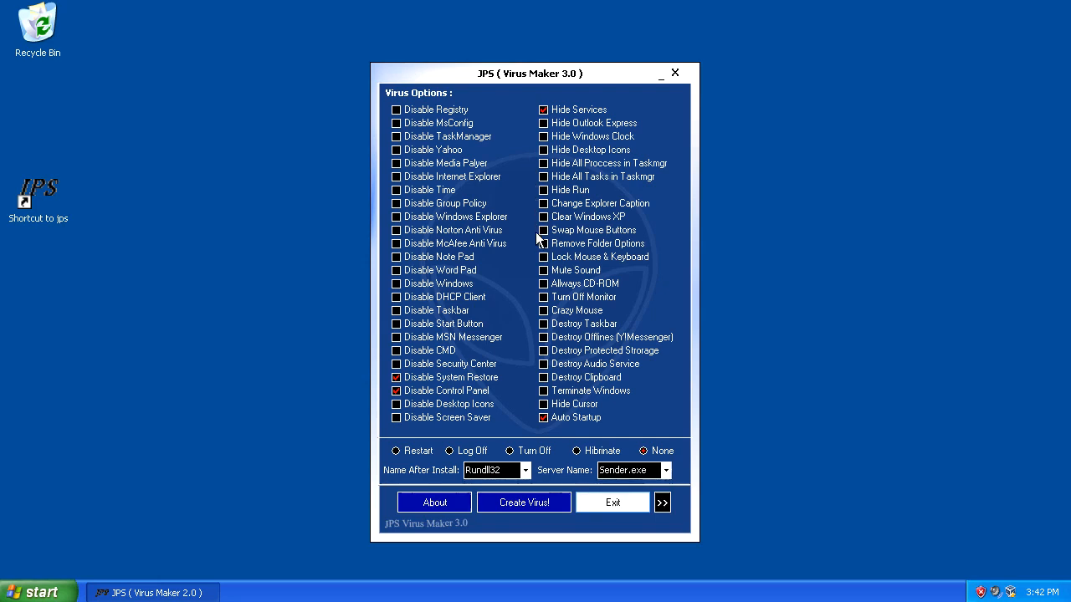
mouse_move(536, 354)
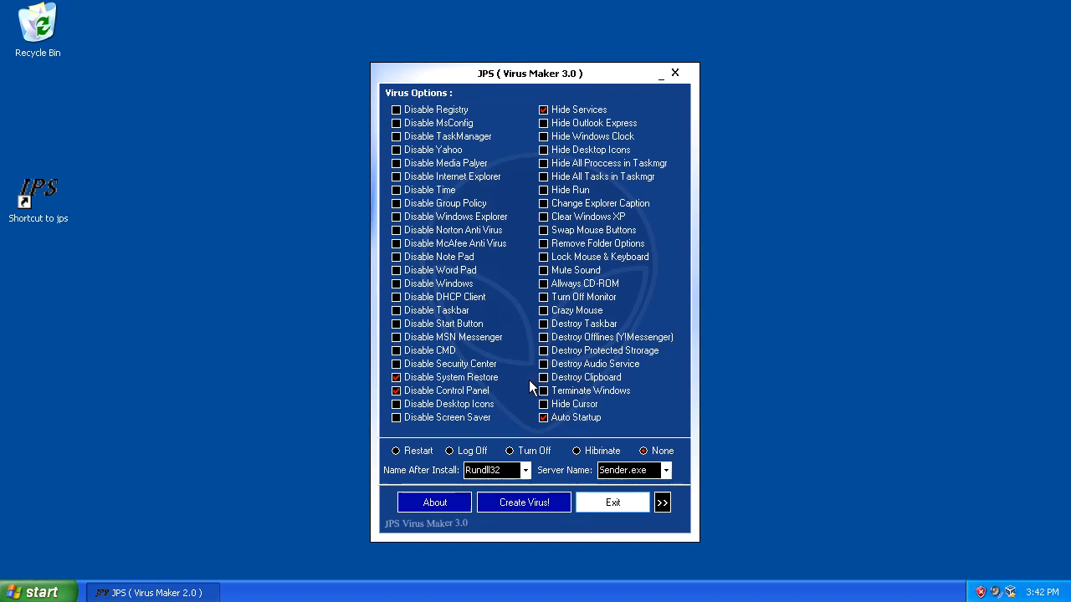
mouse_move(532, 360)
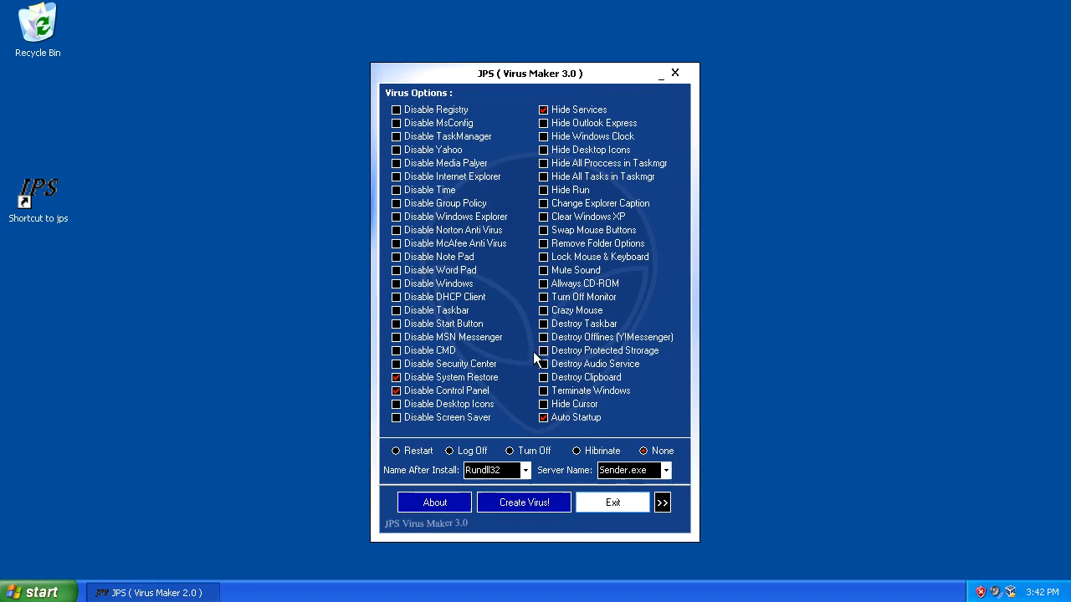
mouse_move(532, 291)
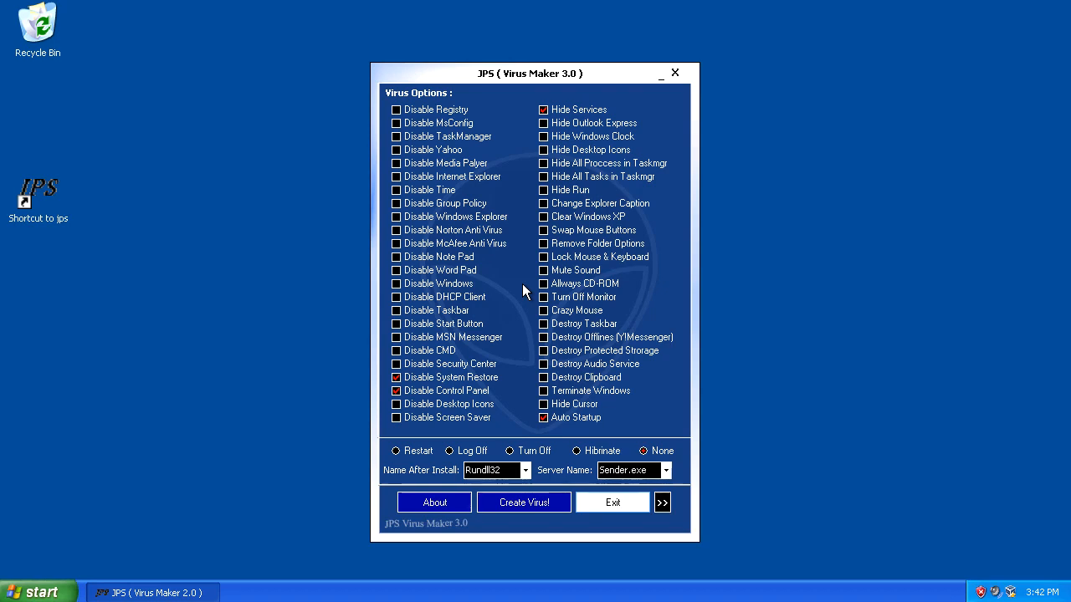
mouse_move(539, 230)
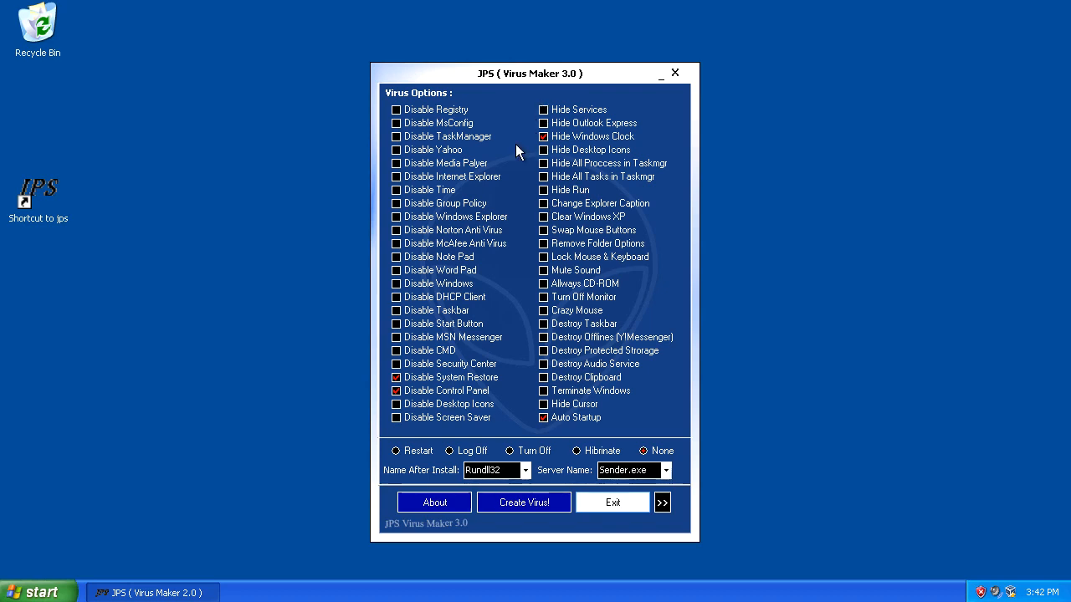
left_click(395, 392)
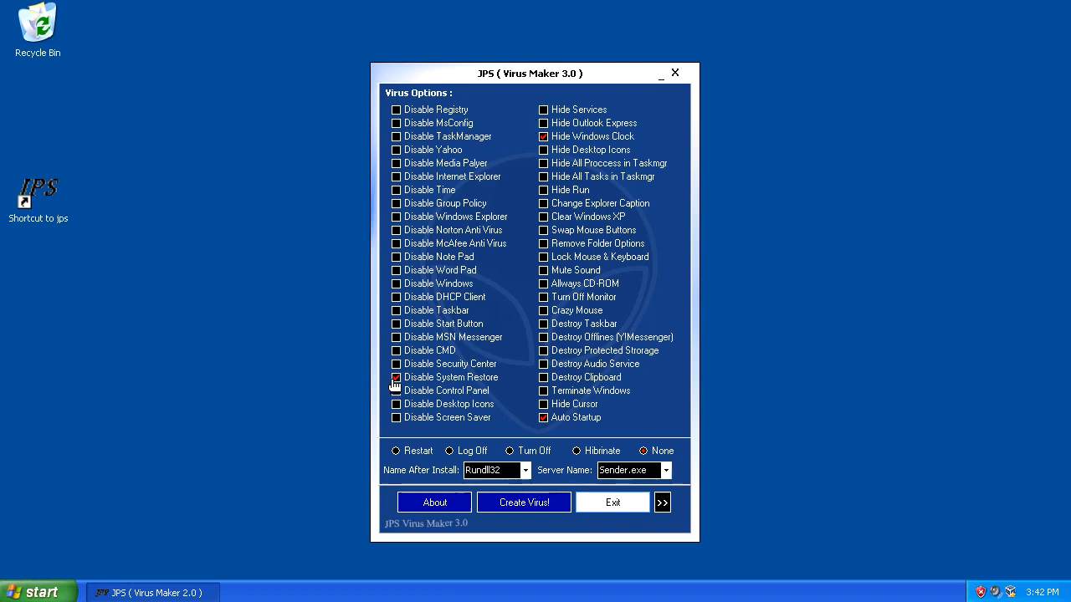
left_click(395, 378)
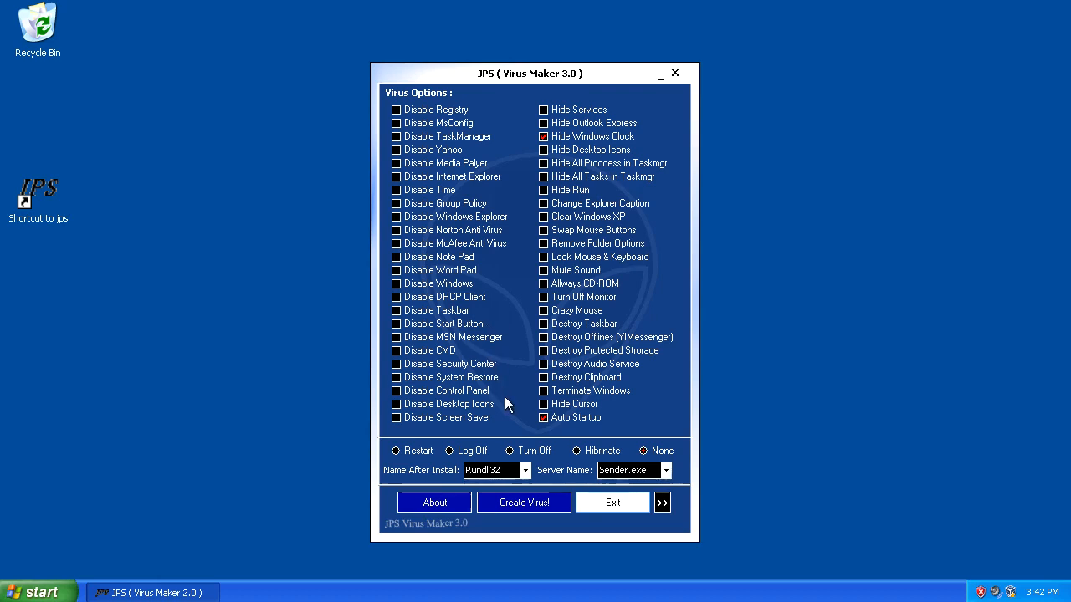
left_click(395, 452)
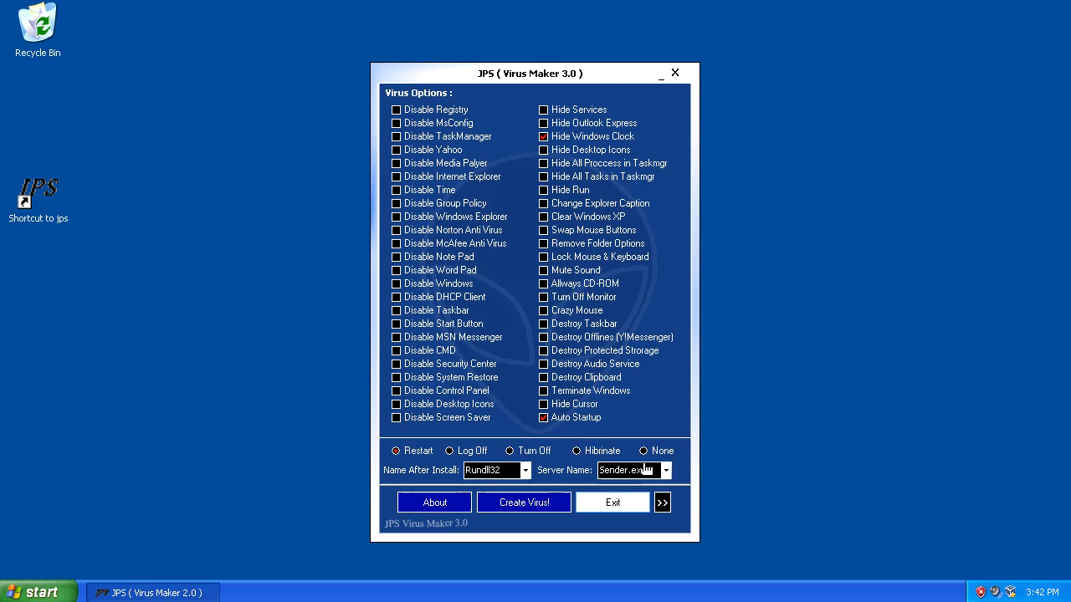
left_click(662, 502)
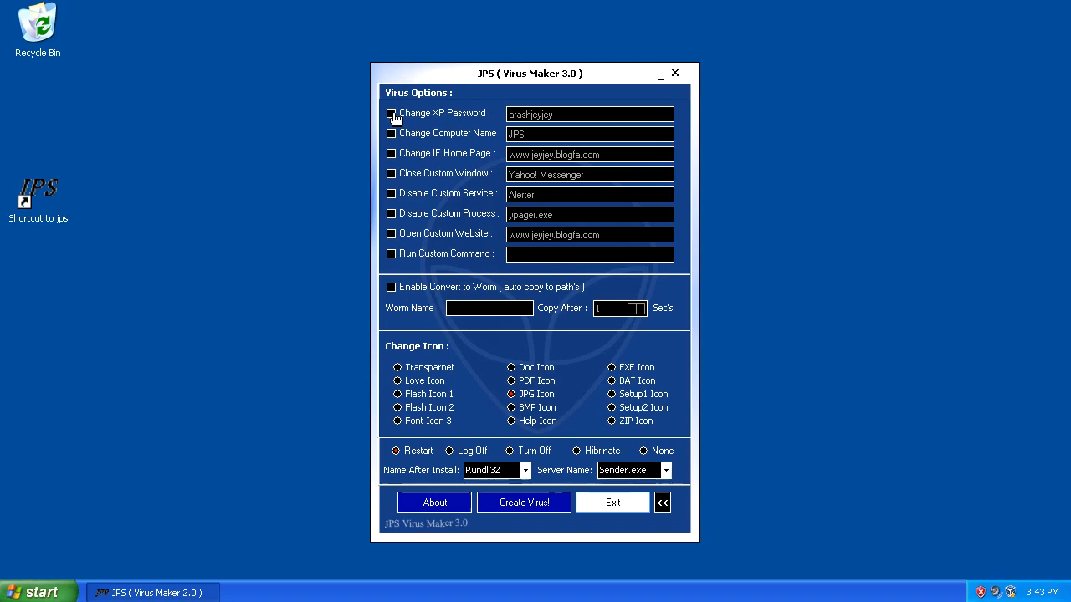
Step: Enable changing the XP password and enter the new password text
left_click(391, 113)
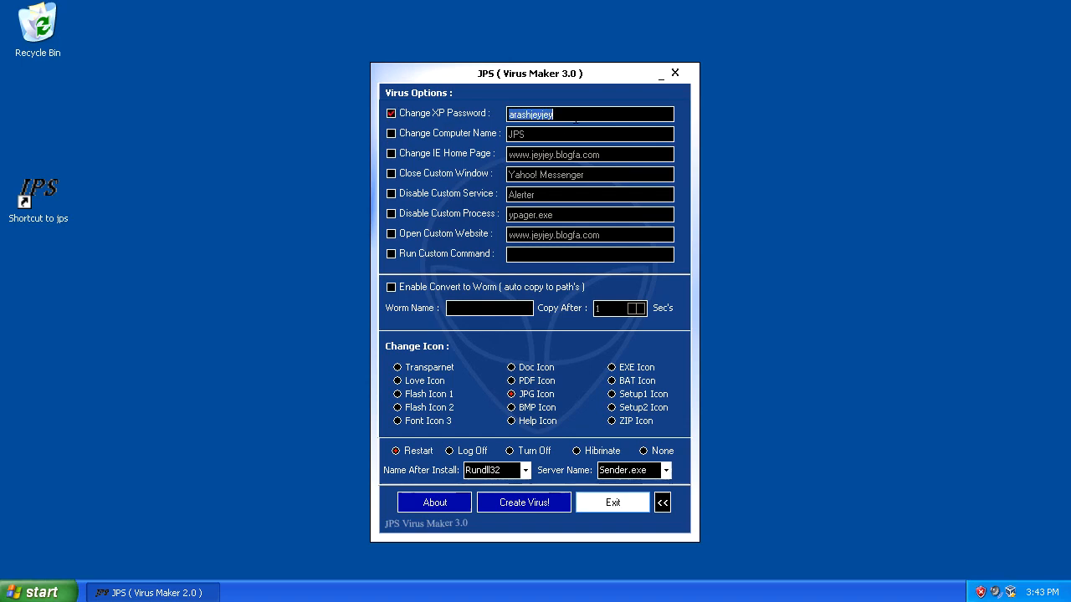
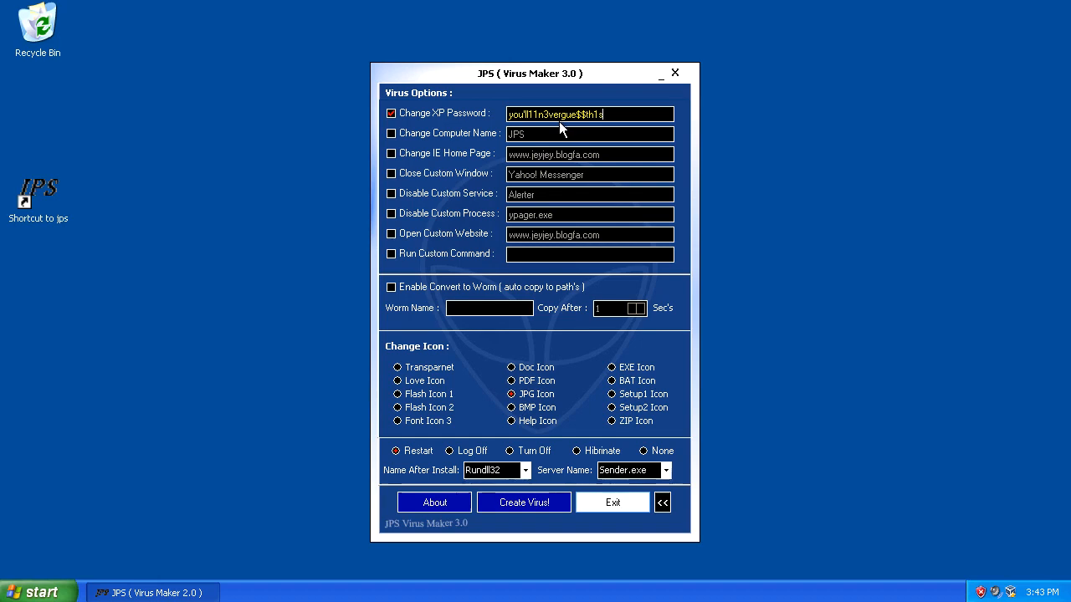
mouse_move(532, 149)
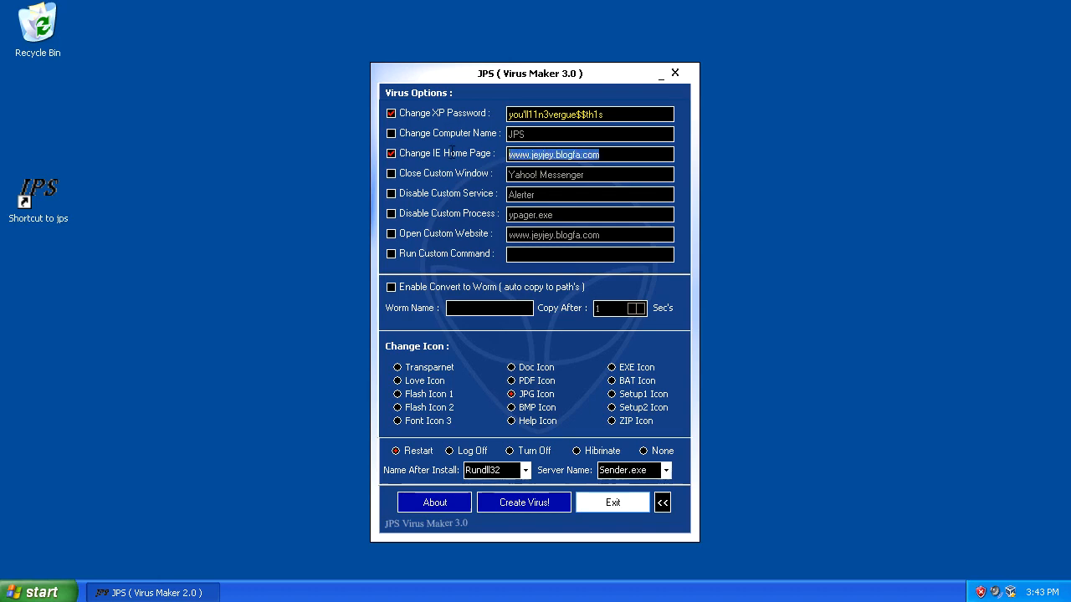
Step: Set the IE home page to webofsecurity.com
type("webofsecurity.com")
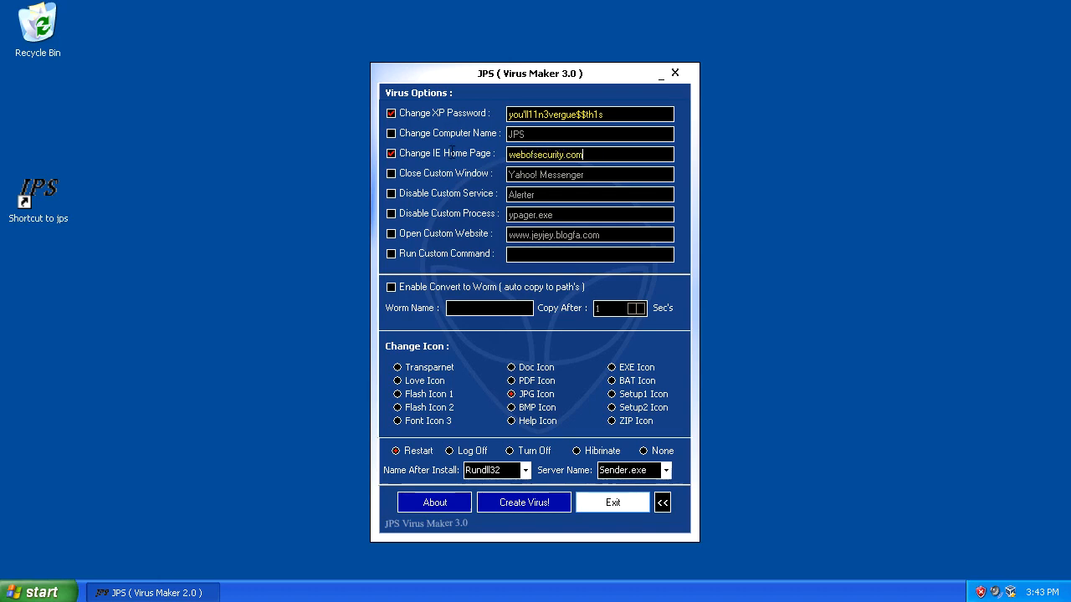
mouse_move(455, 171)
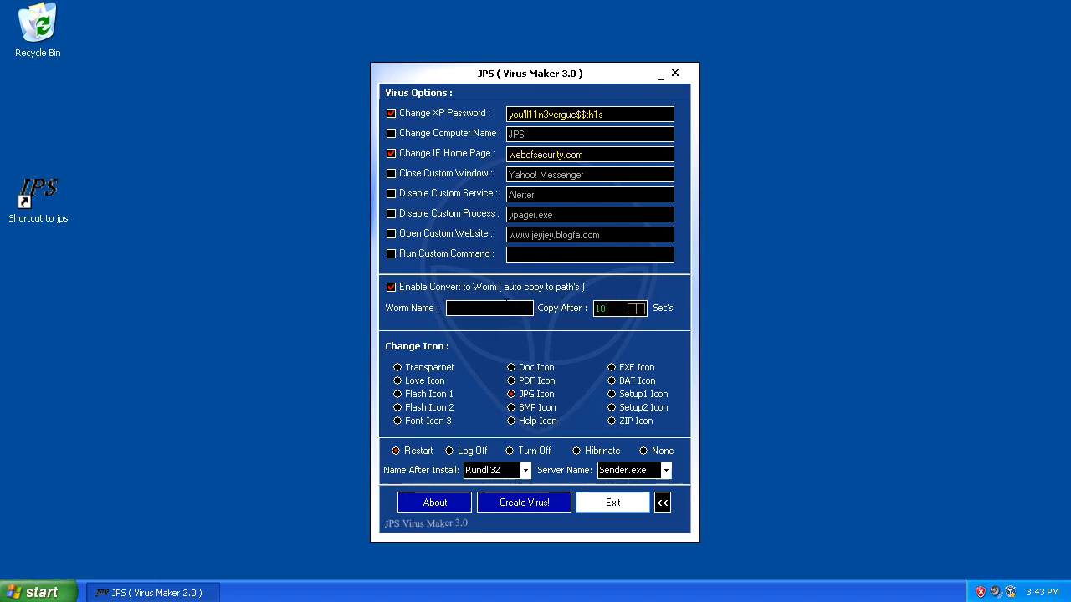
Step: Name the worm jpsworm, choose taskmgr as the install name, and start editing the server name SPOOLSV.EXE
type("jpsworm")
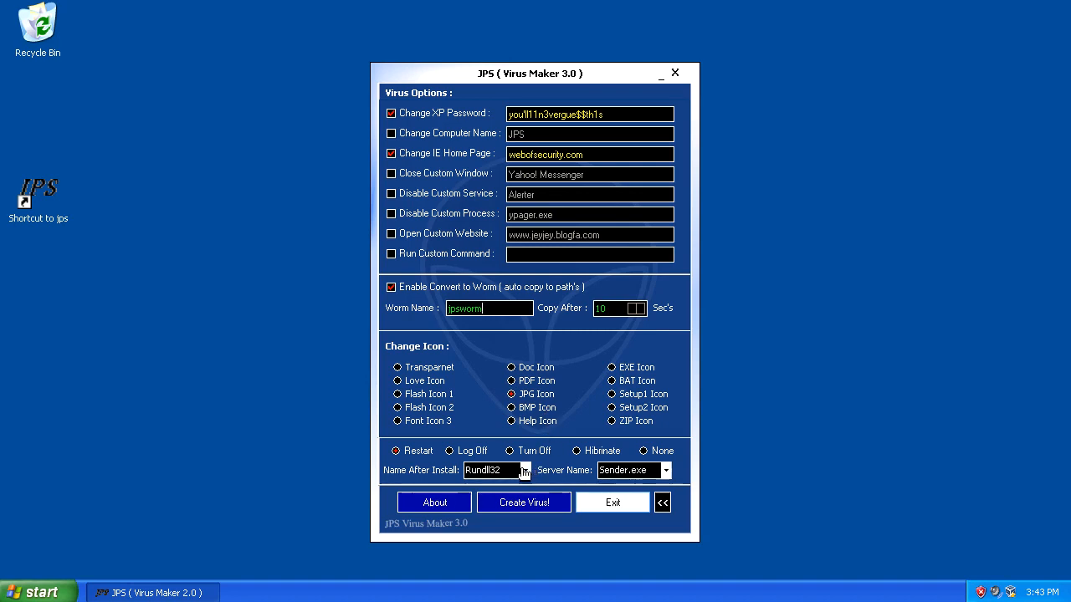
left_click(523, 469)
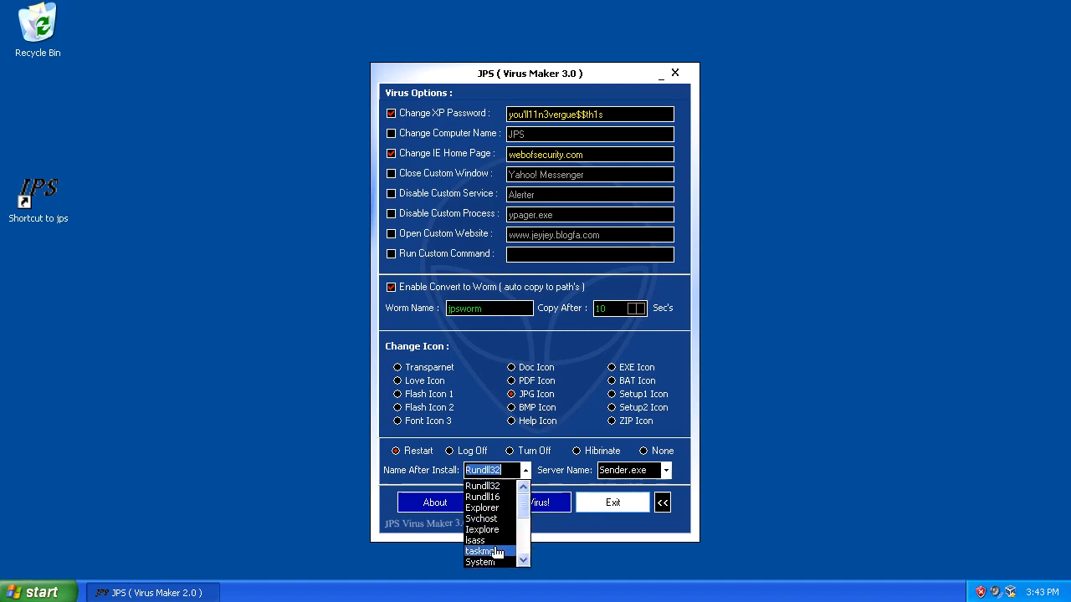
left_click(482, 550)
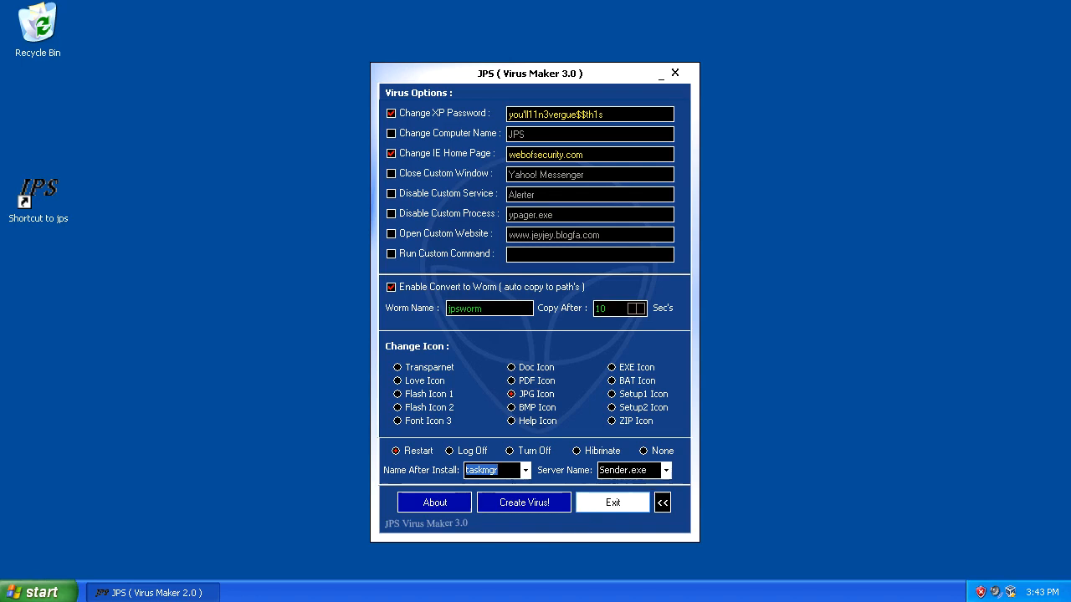
left_click(666, 468)
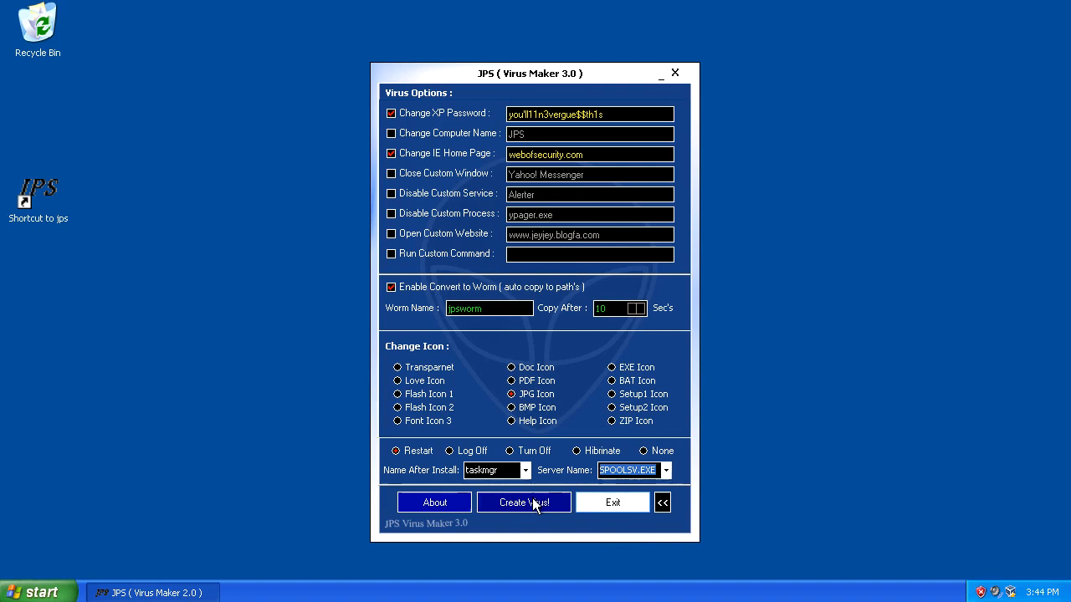
Step: Create the virus server and acknowledge the 'Server Created Successfully' message
left_click(522, 502)
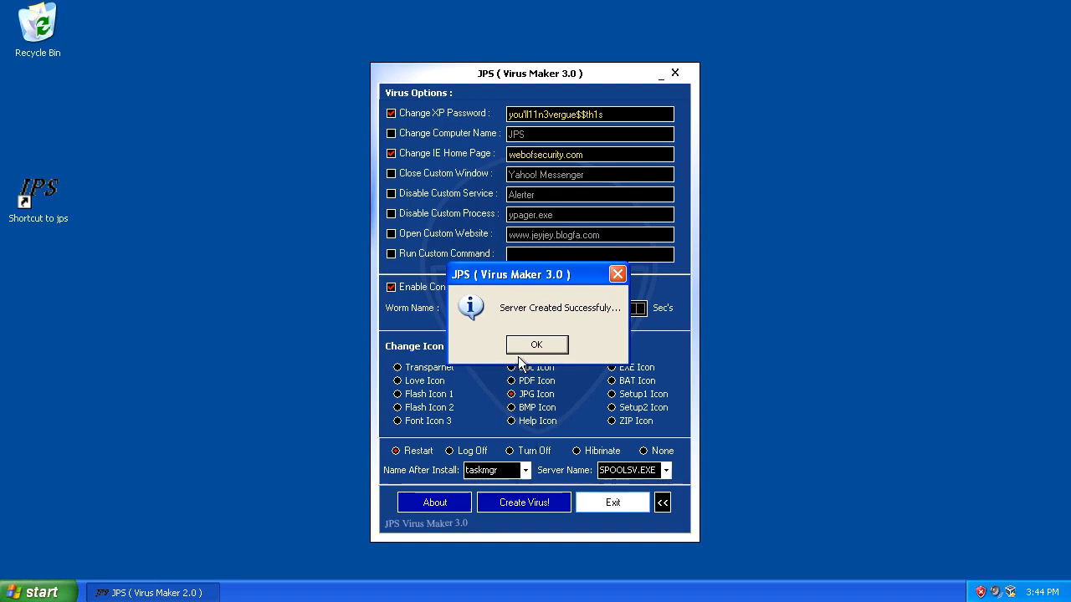
left_click(535, 344)
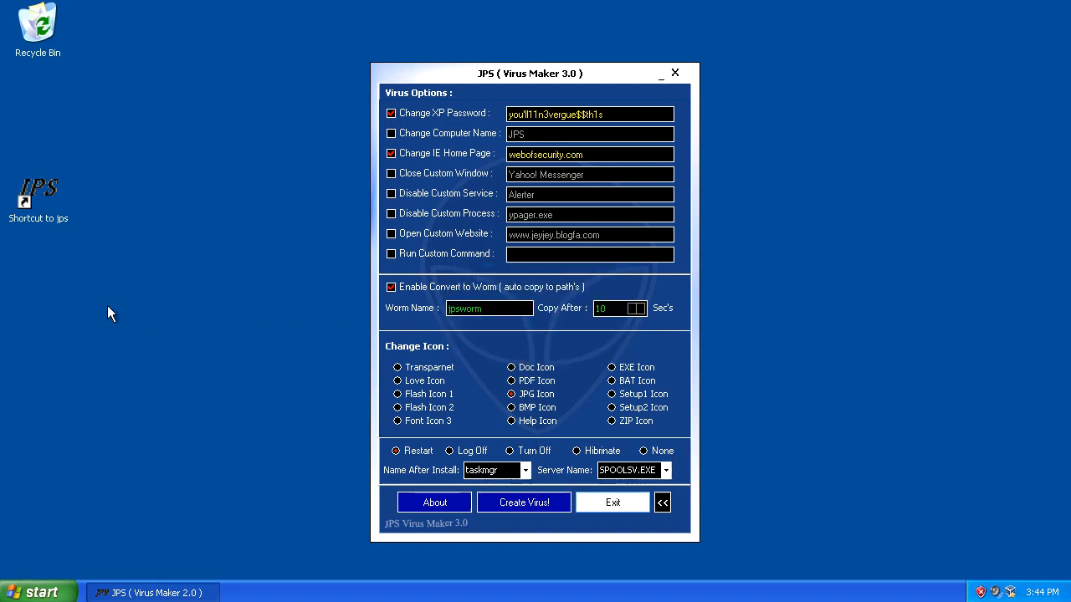
mouse_move(37, 560)
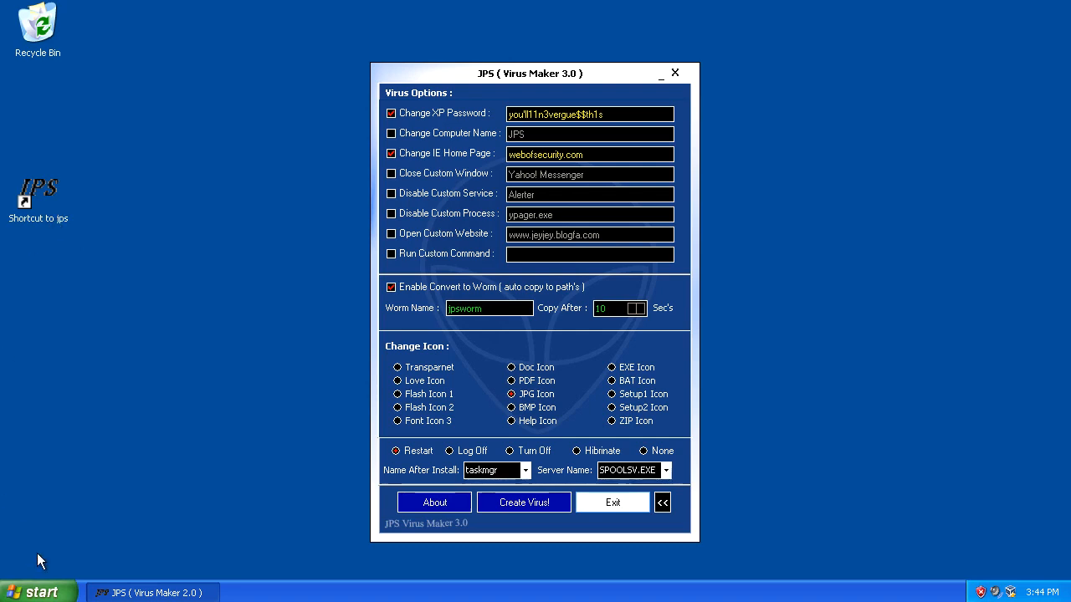
Step: Browse from My Computer through Shared Documents, Malware Kits into the JPS Virus Maker folder holding SPOOLSV
left_click(40, 592)
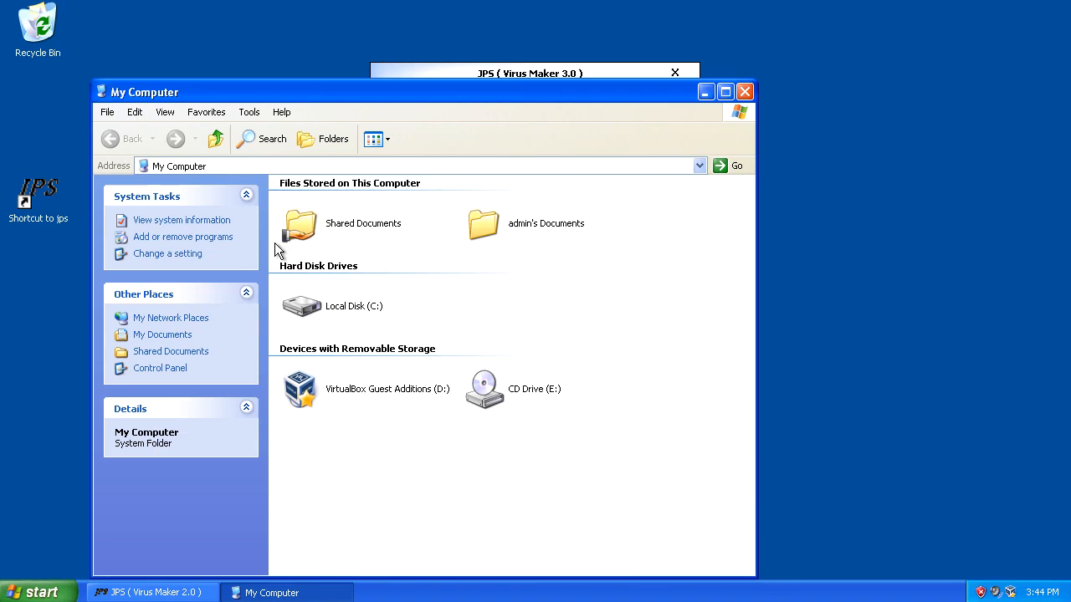
double_click(298, 224)
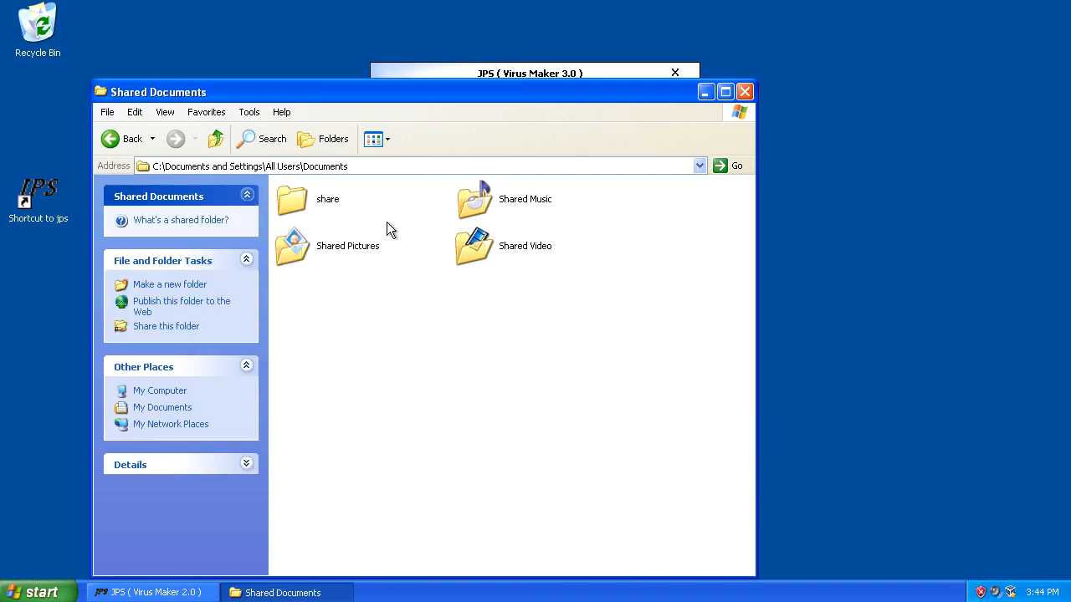
mouse_move(342, 207)
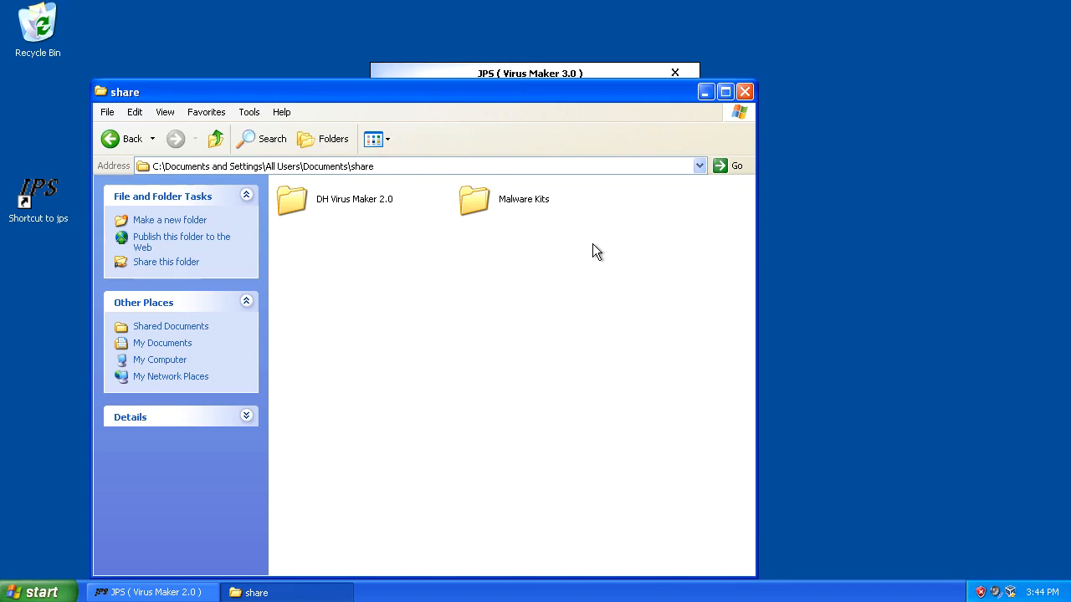
left_click(473, 201)
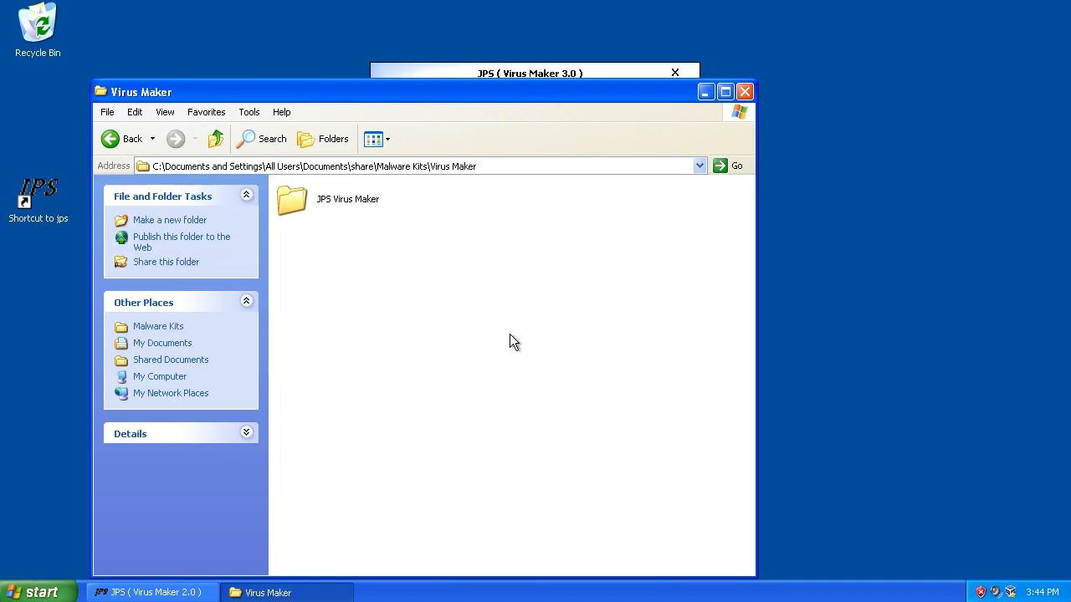
mouse_move(371, 213)
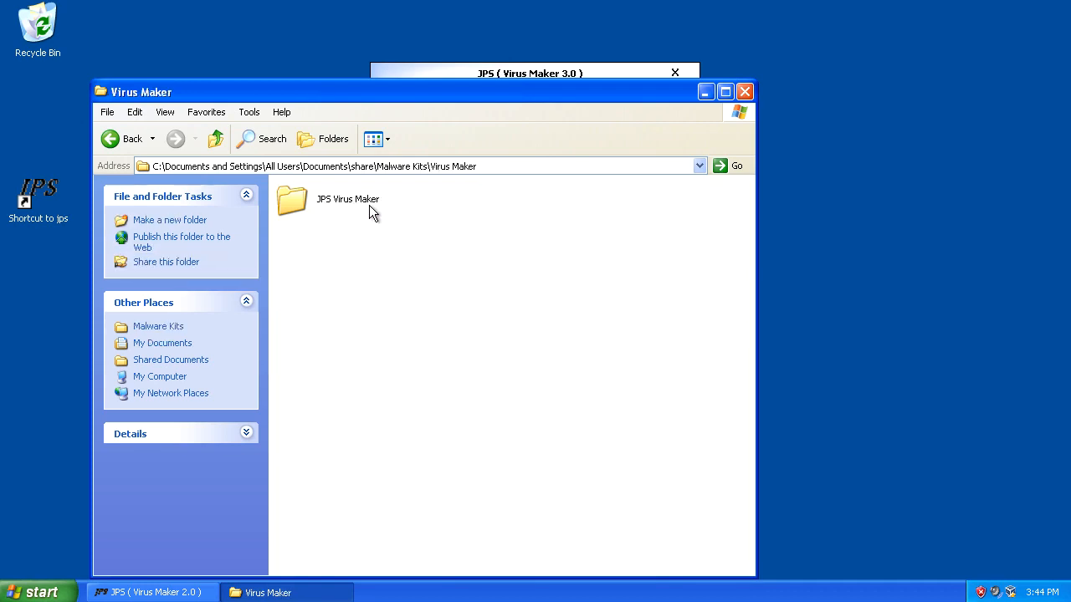
left_click(347, 199)
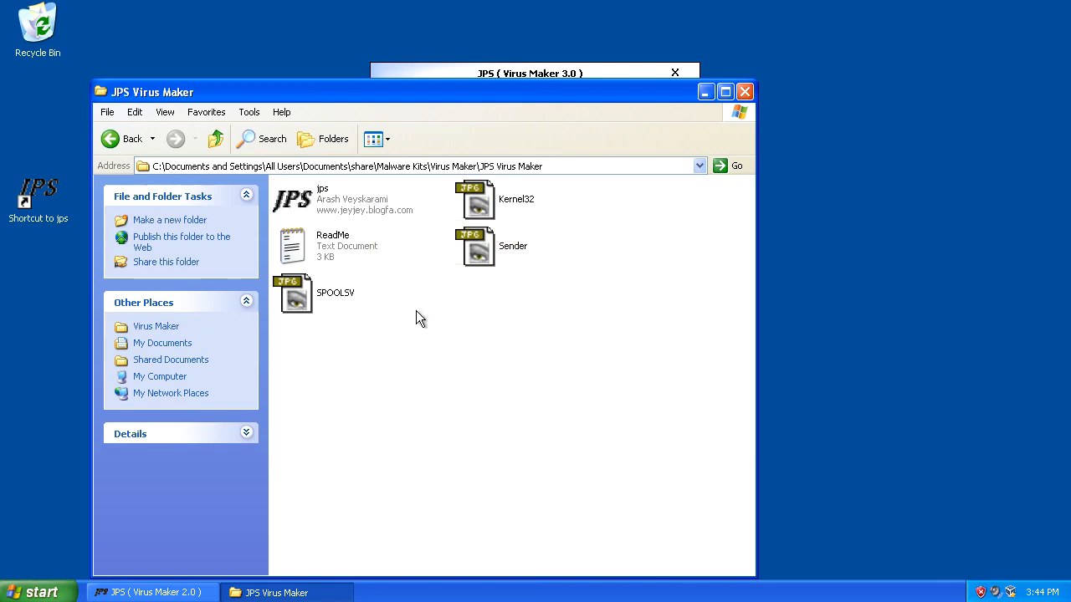
mouse_move(430, 328)
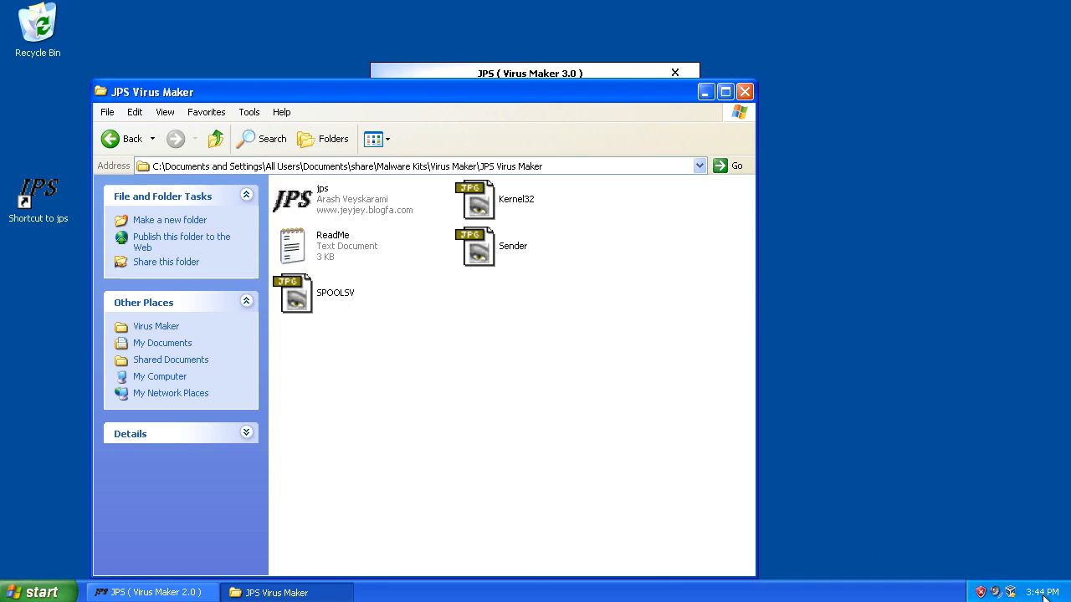
mouse_move(1042, 592)
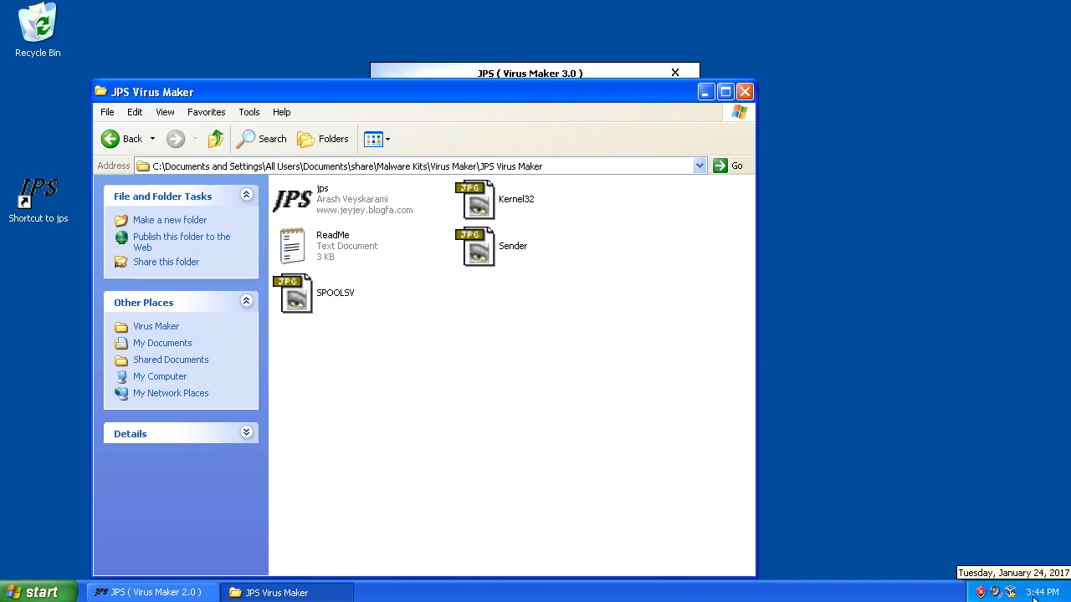
mouse_move(298, 297)
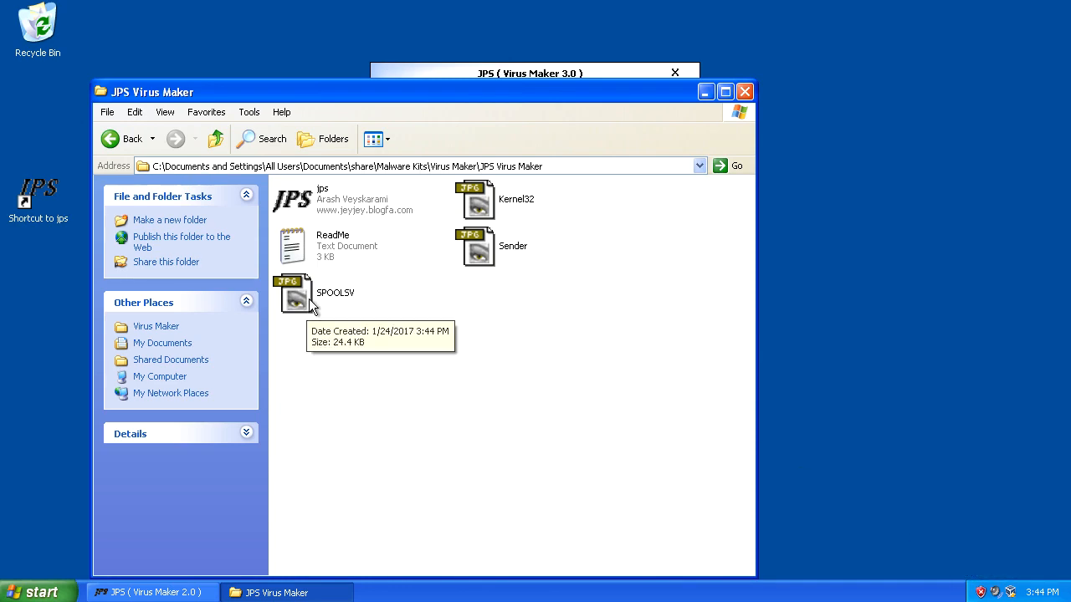
left_click(295, 294)
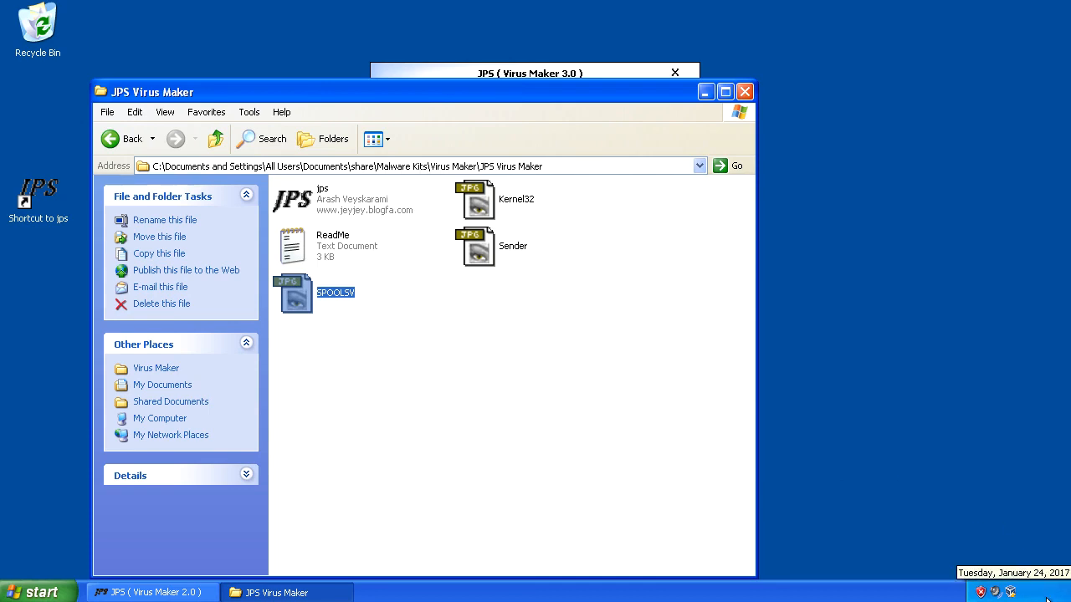
mouse_move(1002, 281)
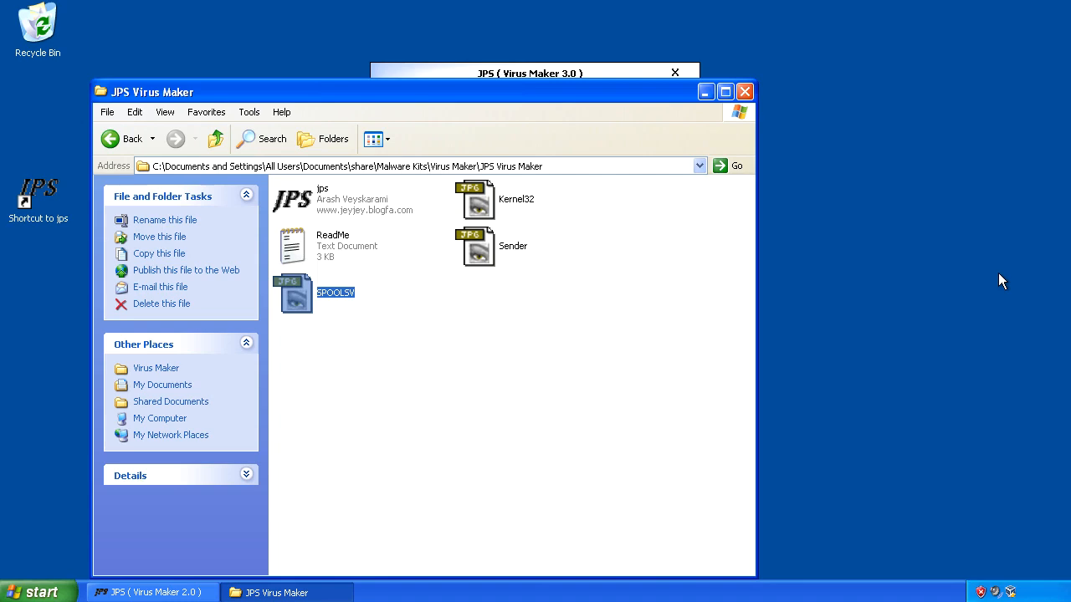
mouse_move(67, 583)
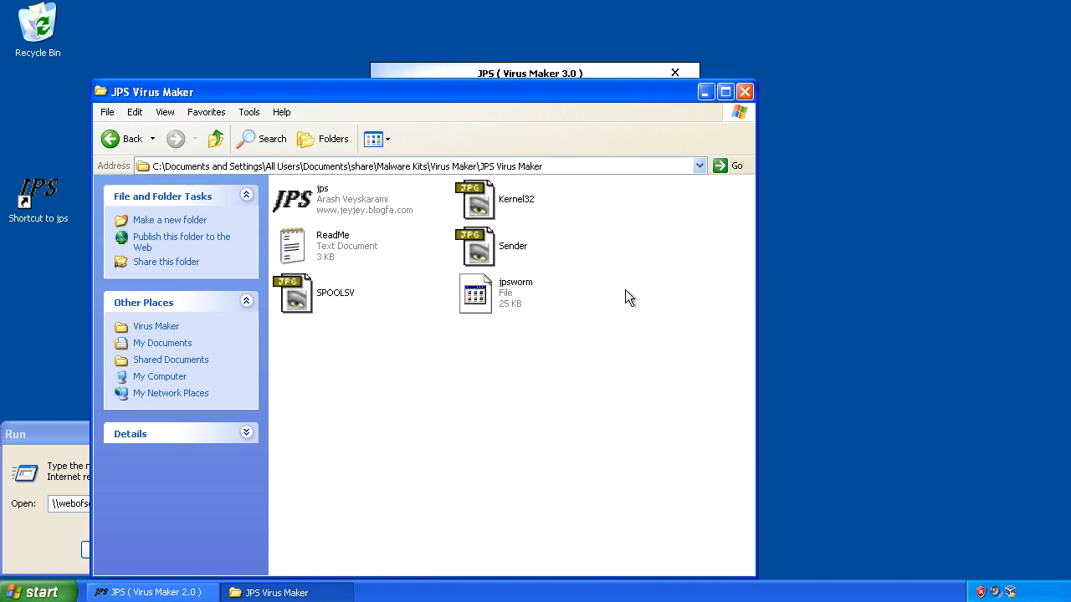
mouse_move(673, 295)
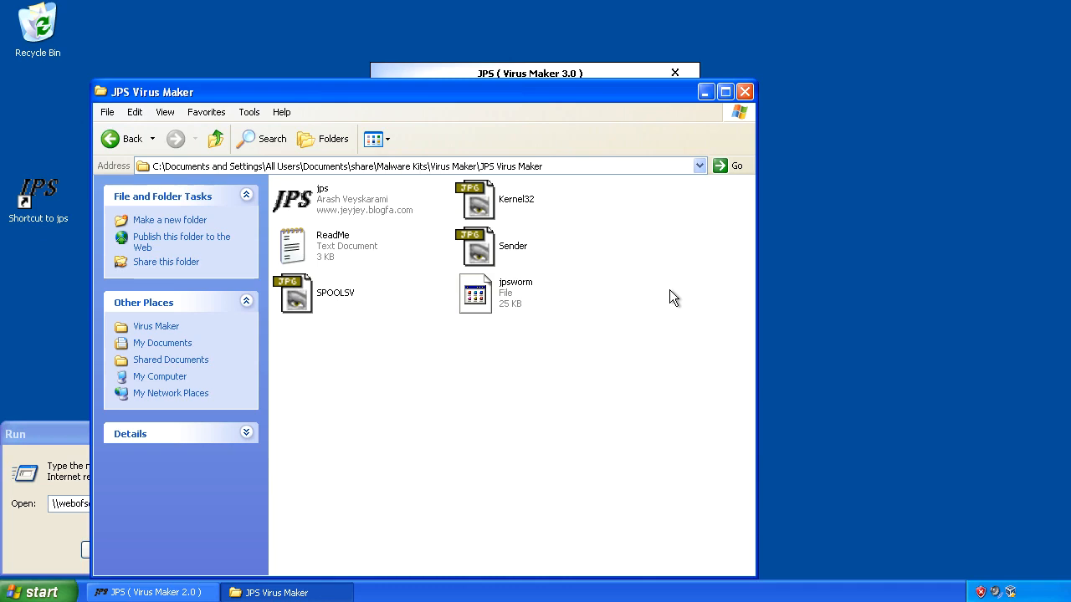
mouse_move(594, 311)
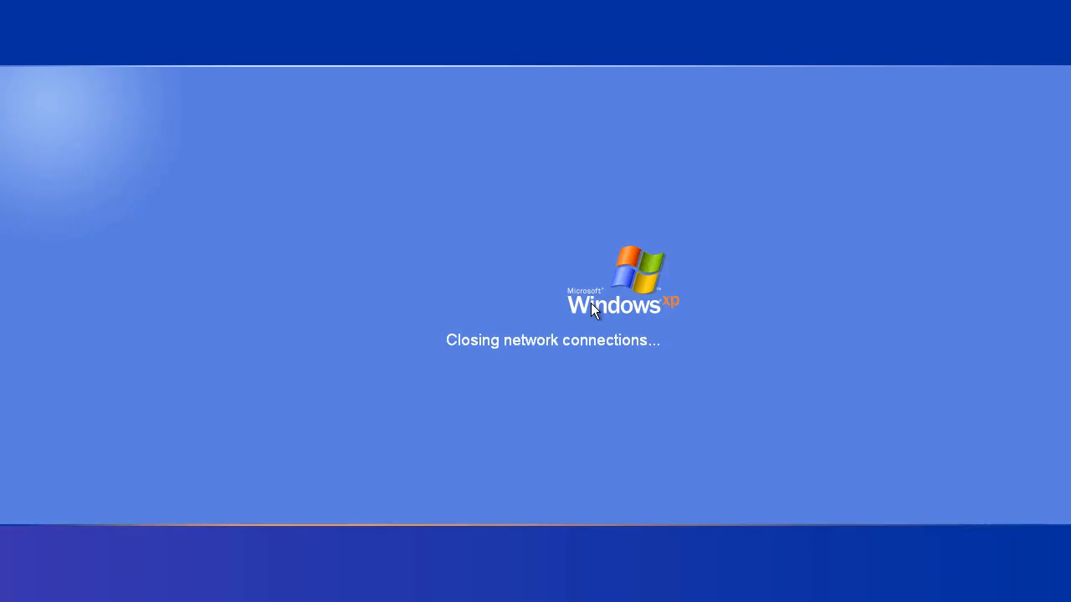
mouse_move(943, 475)
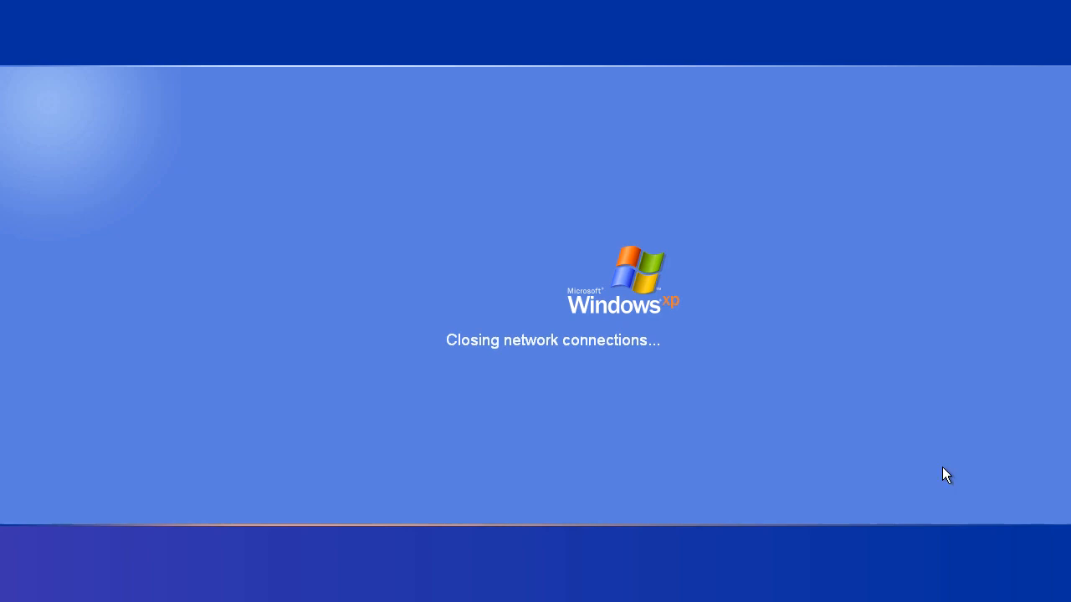